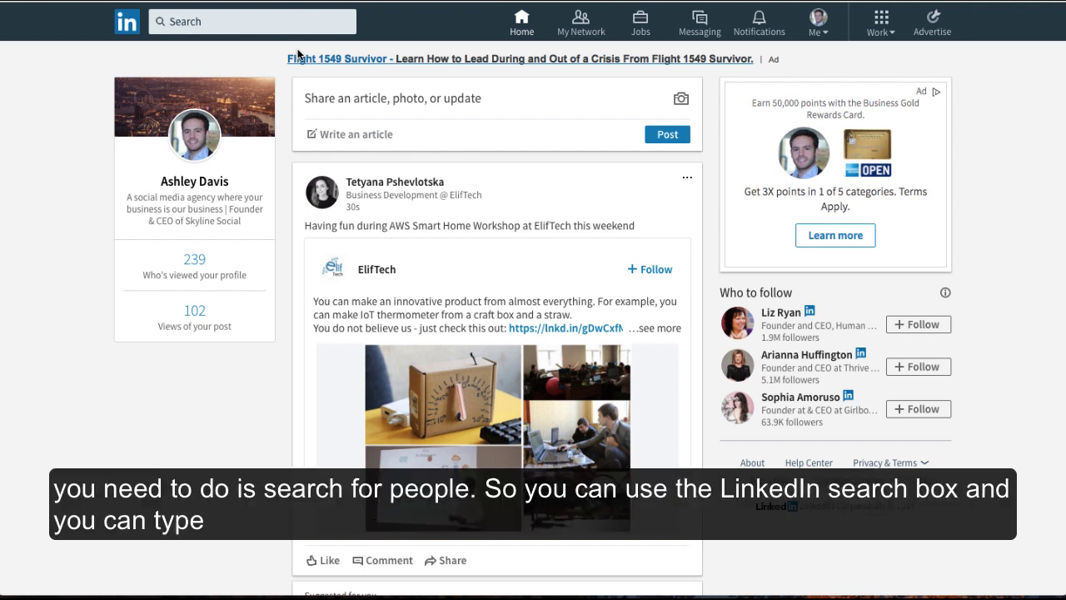
mouse_move(125, 27)
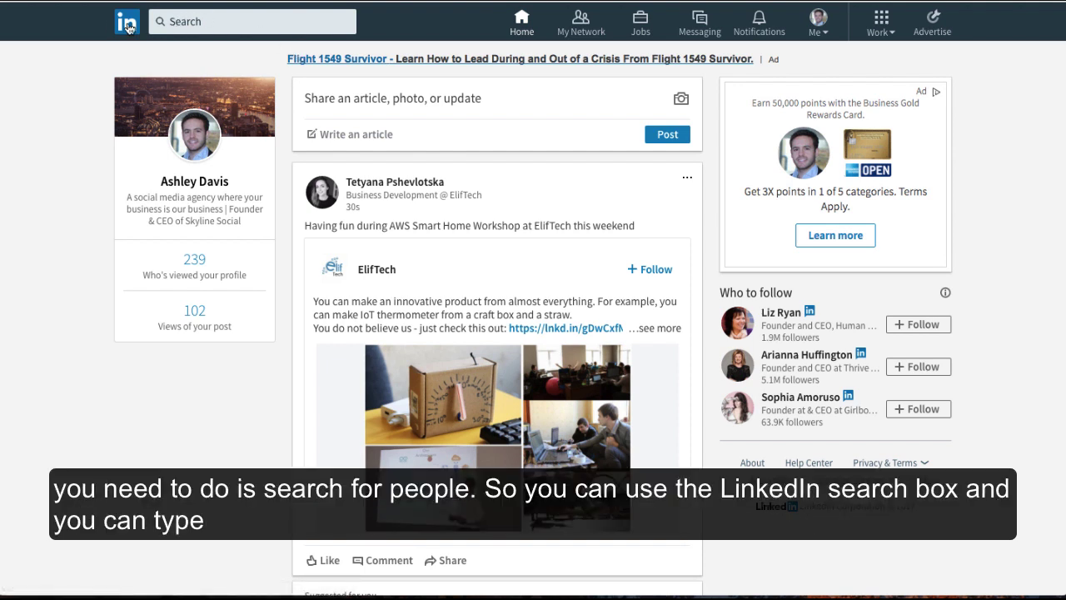
Step: Enter 'managing director' in the LinkedIn search box so title suggestions appear
click(241, 20)
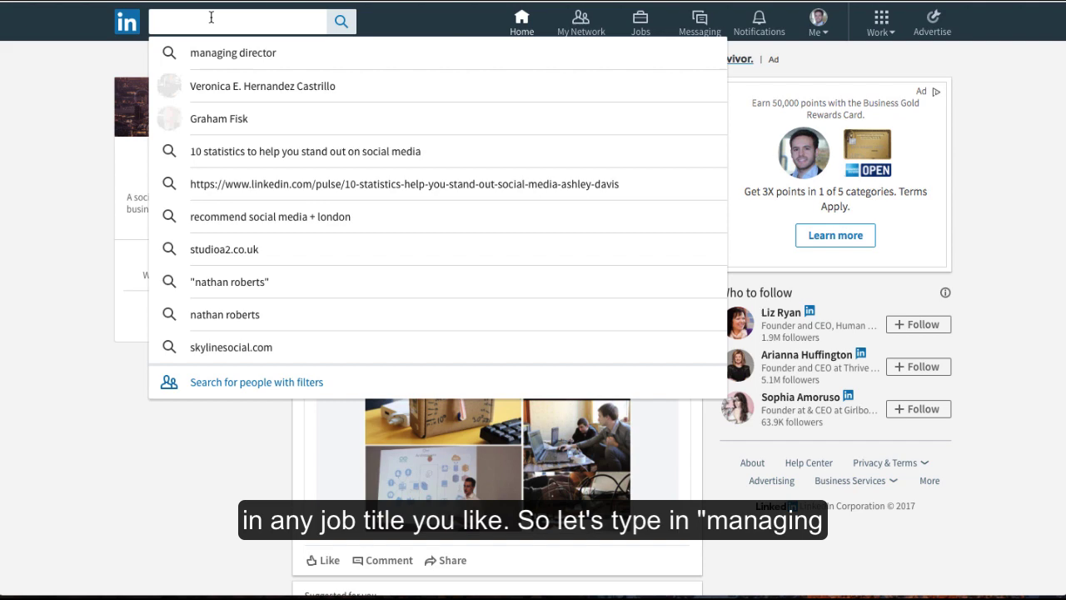
text(managing director)
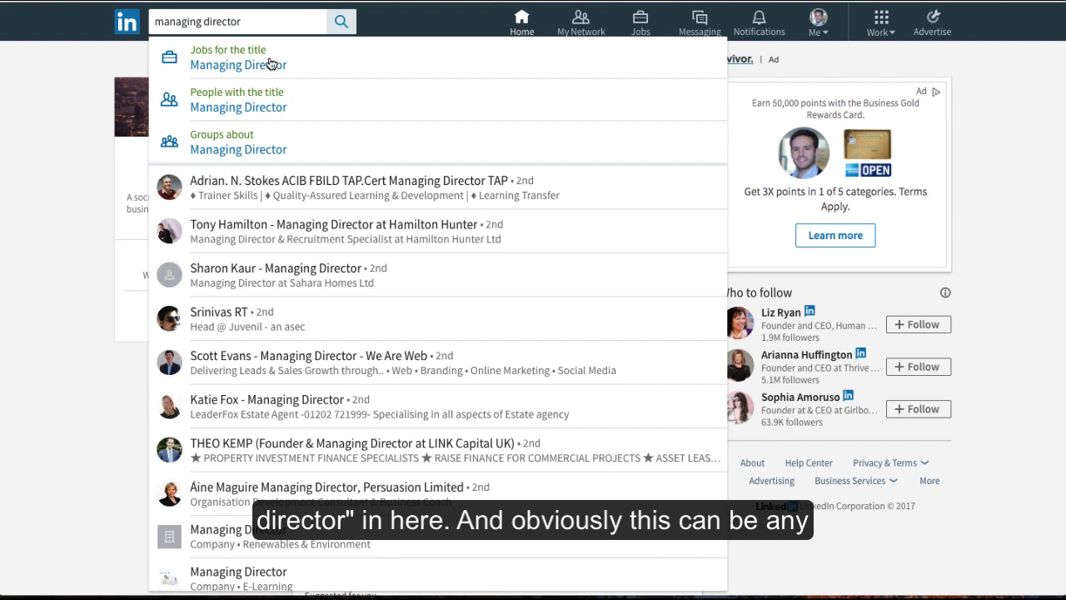
Step: Run the Managing Director search and show its people results, about 2.3 million profiles
click(238, 65)
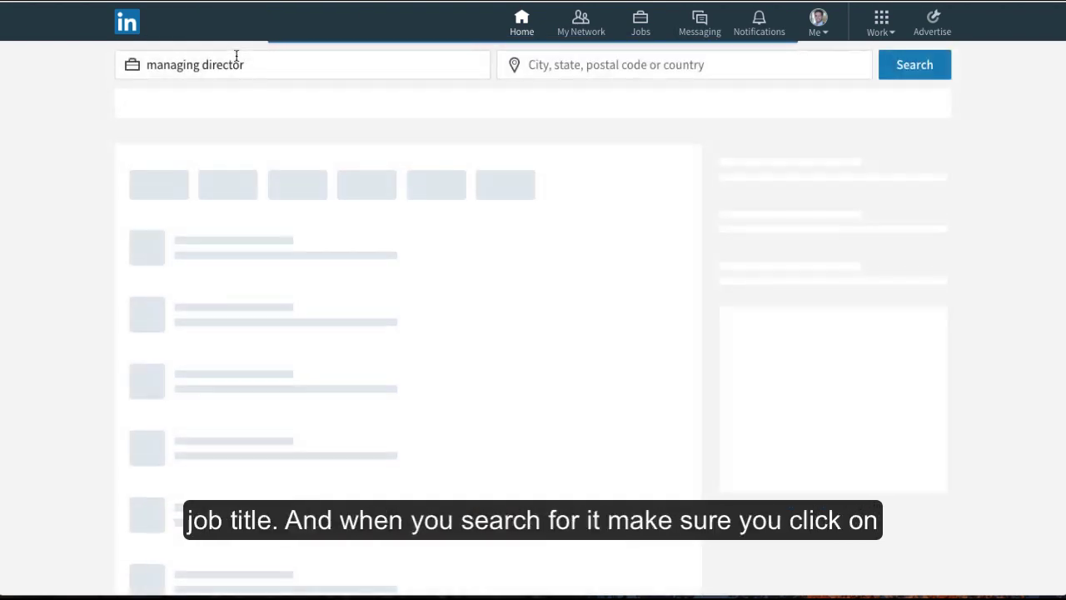
click(914, 65)
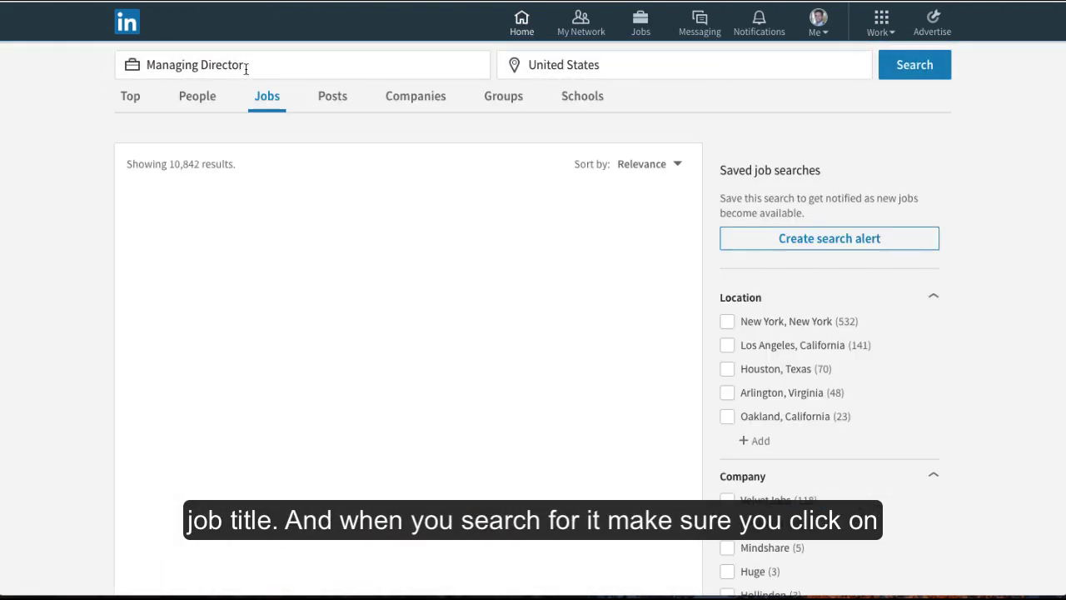
click(197, 95)
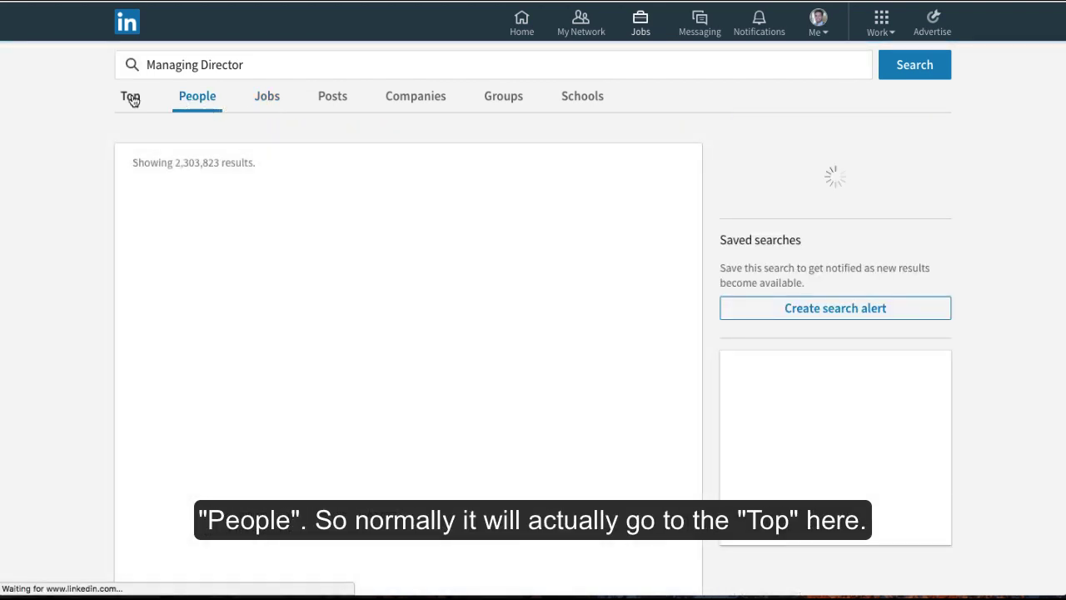
click(130, 95)
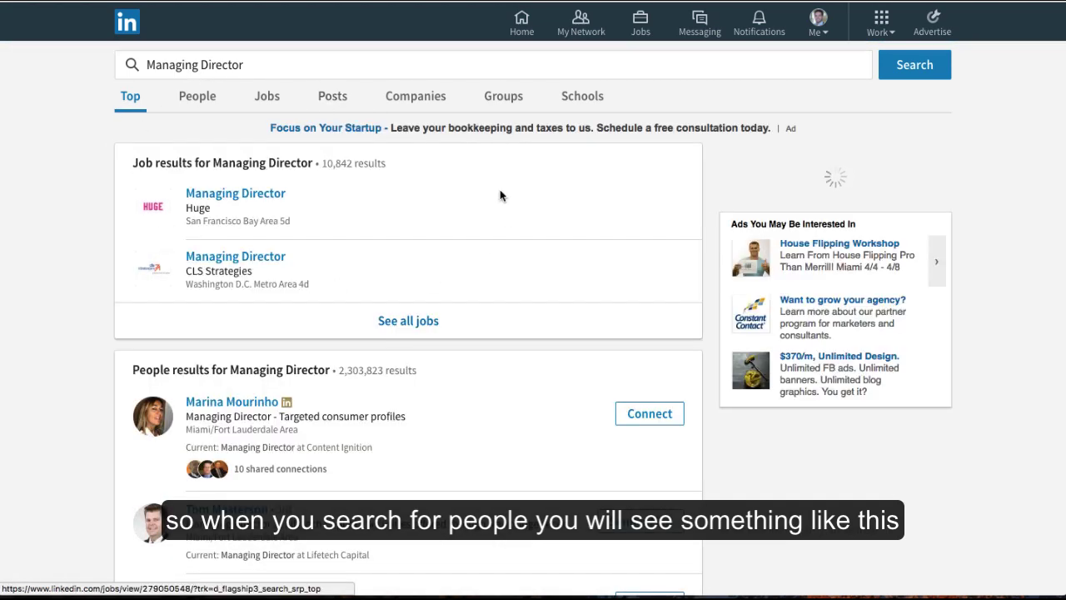
click(197, 95)
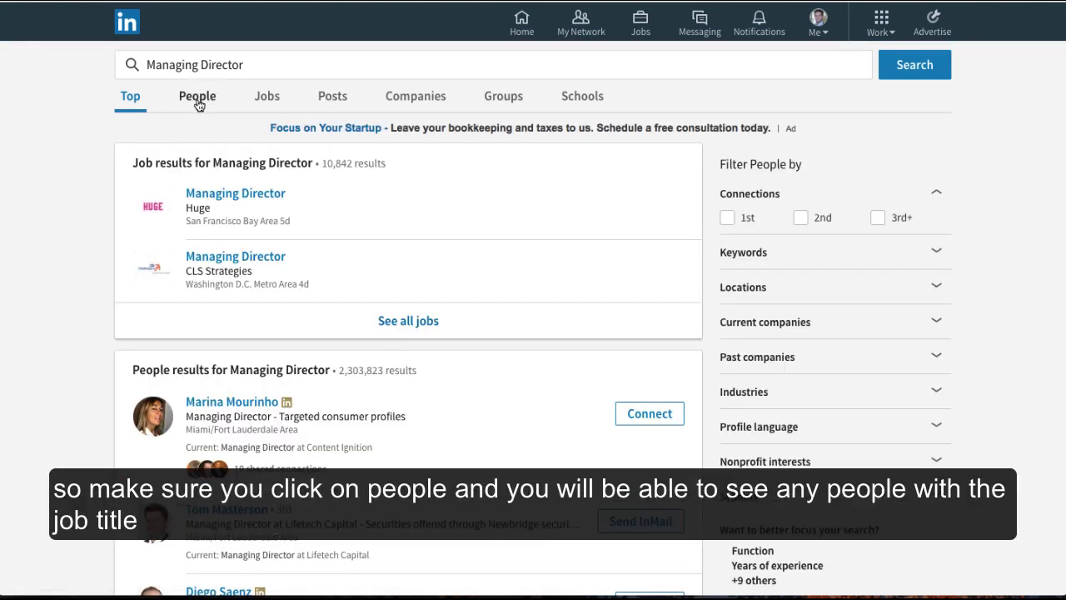
click(197, 95)
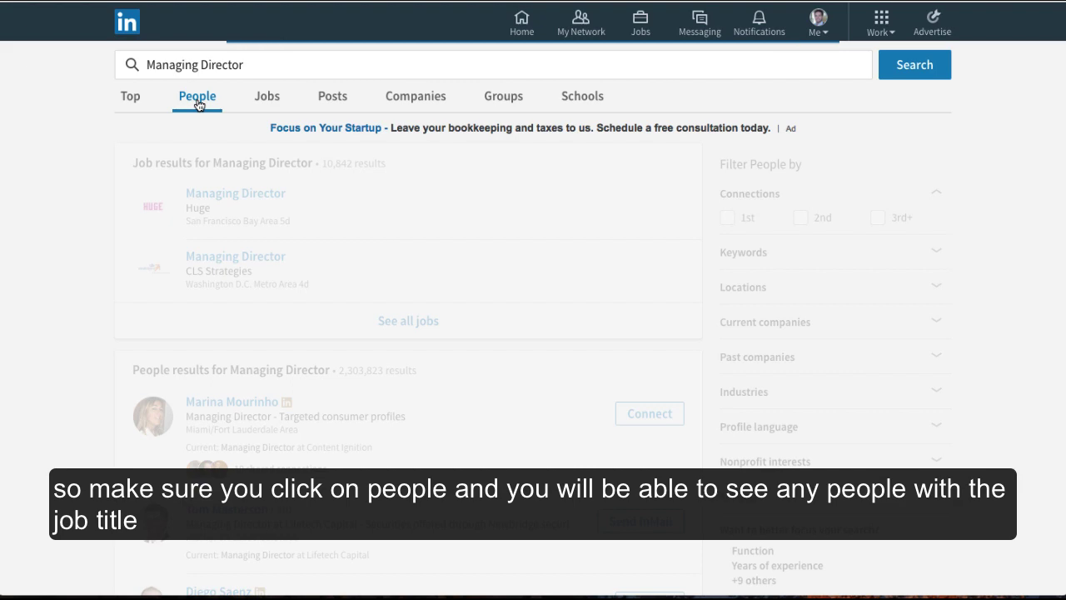
click(197, 94)
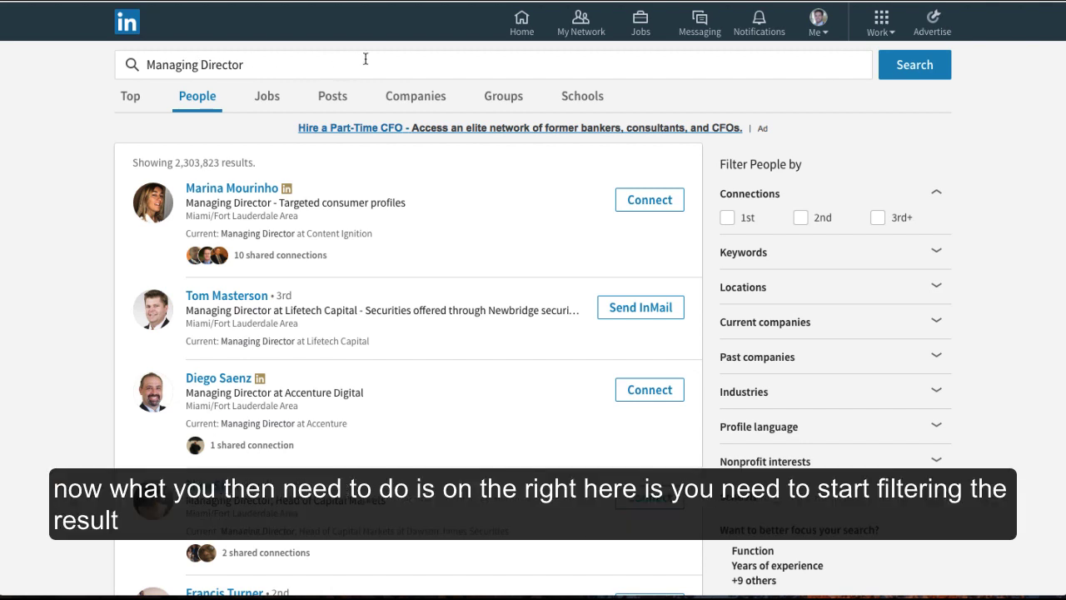
mouse_move(749, 170)
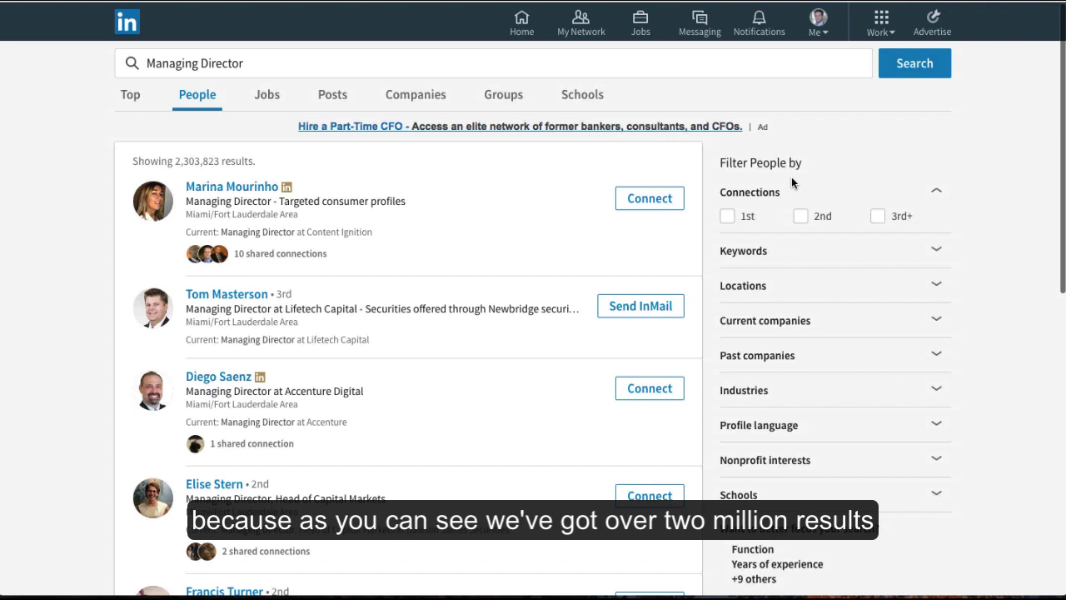
scroll(down, 3)
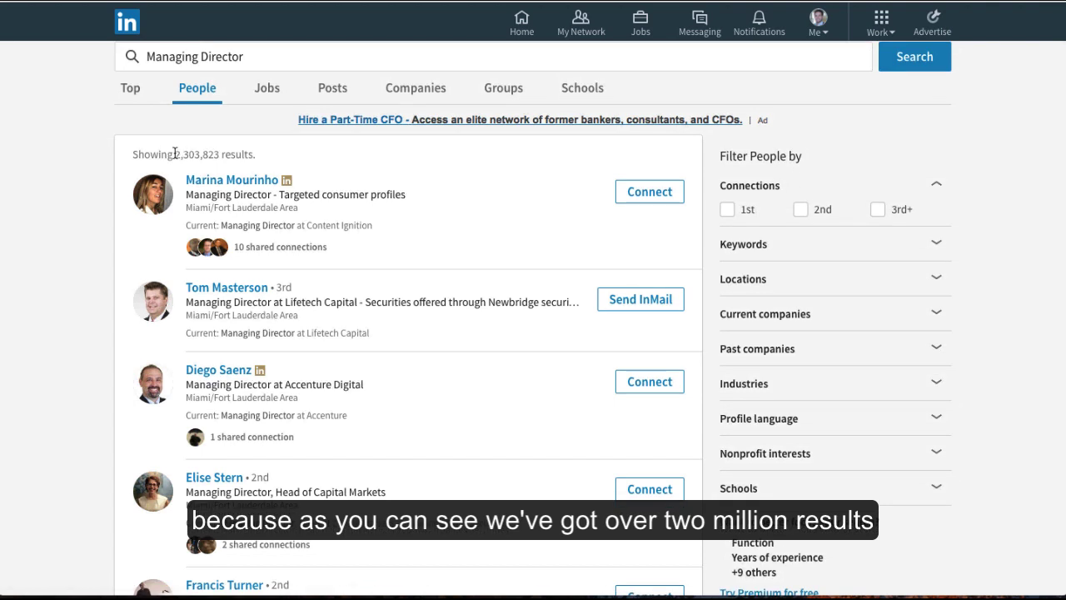
mouse_move(189, 153)
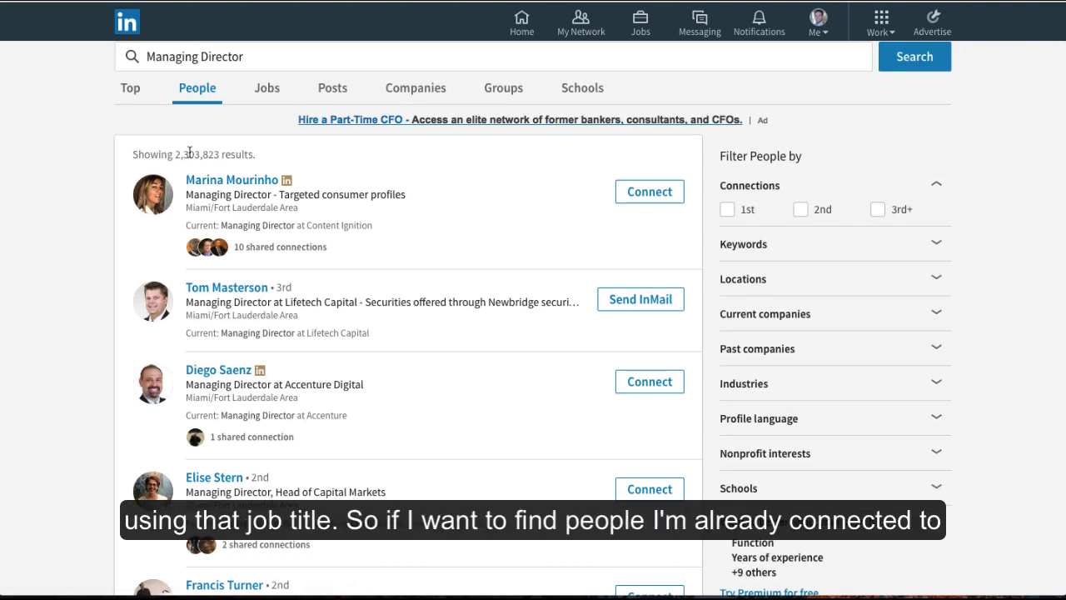
mouse_move(793, 190)
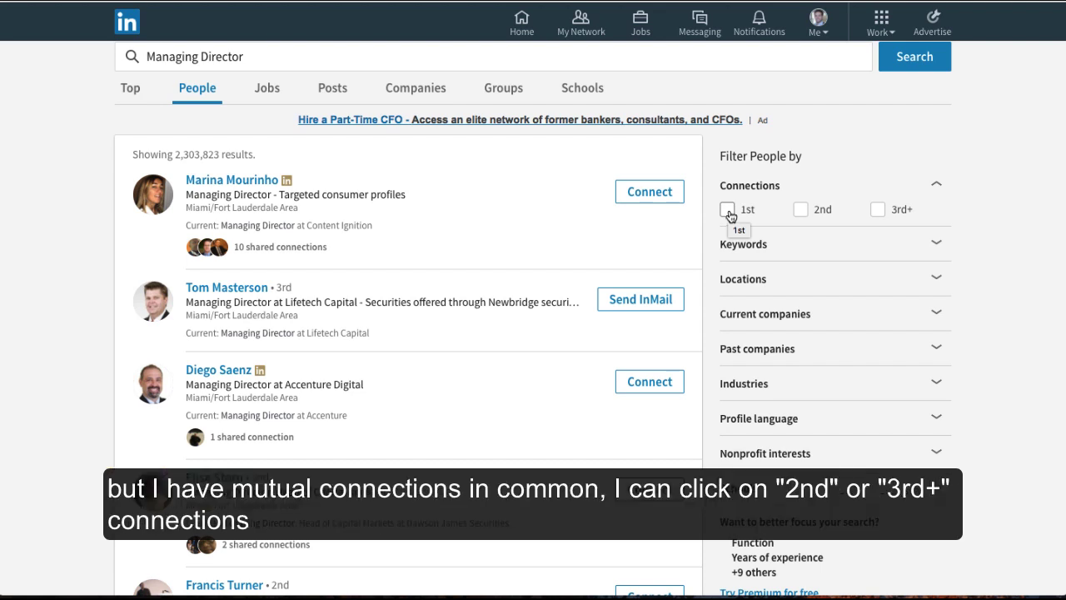
mouse_move(756, 198)
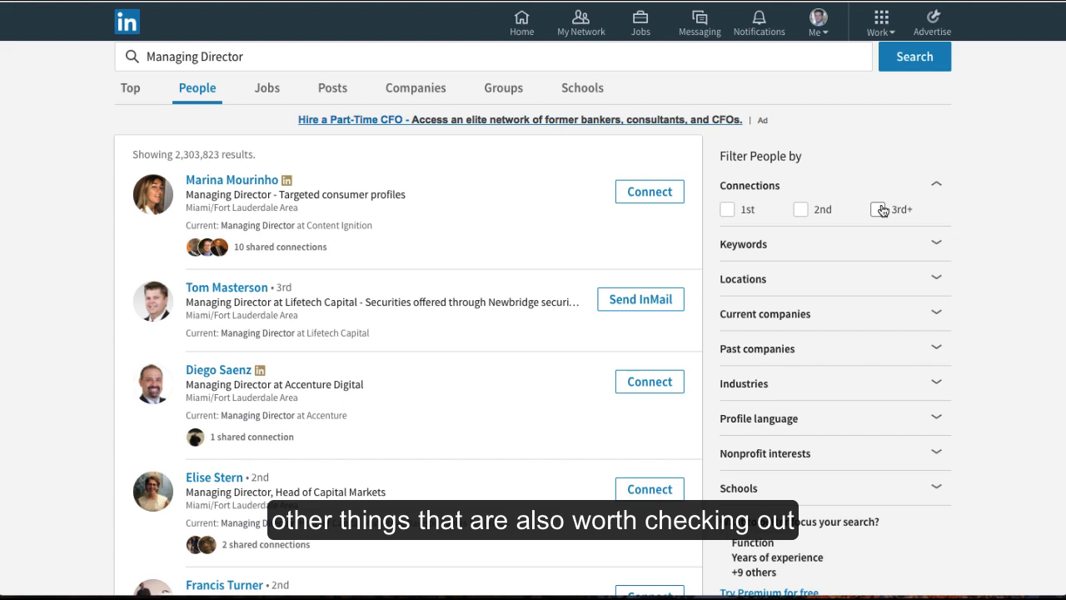
scroll(down, 3)
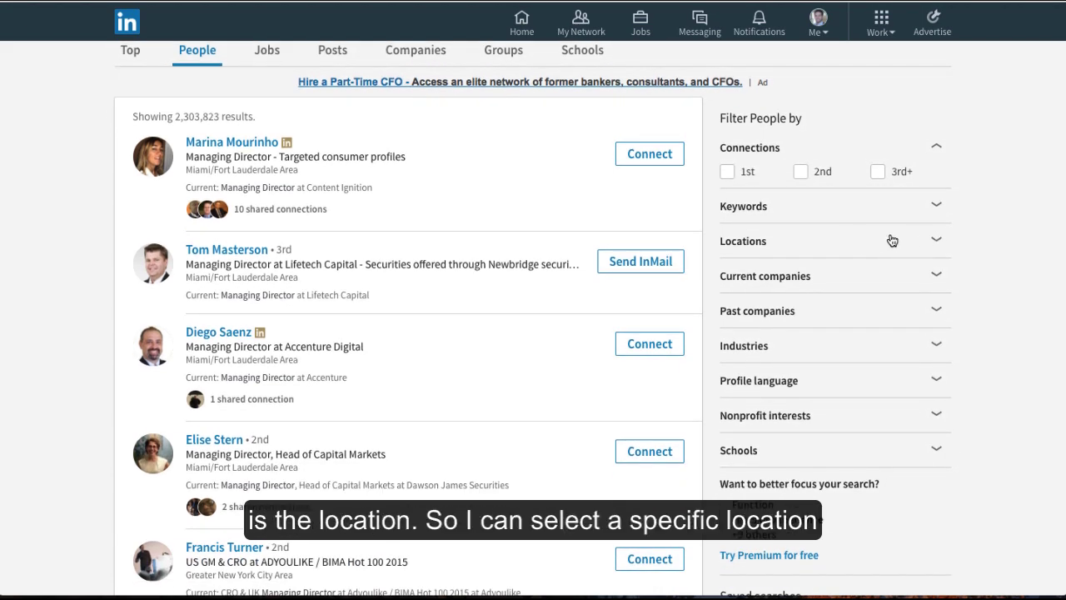
Step: Filter the people results by location London, United Kingdom, narrowing them to 81,712
click(743, 240)
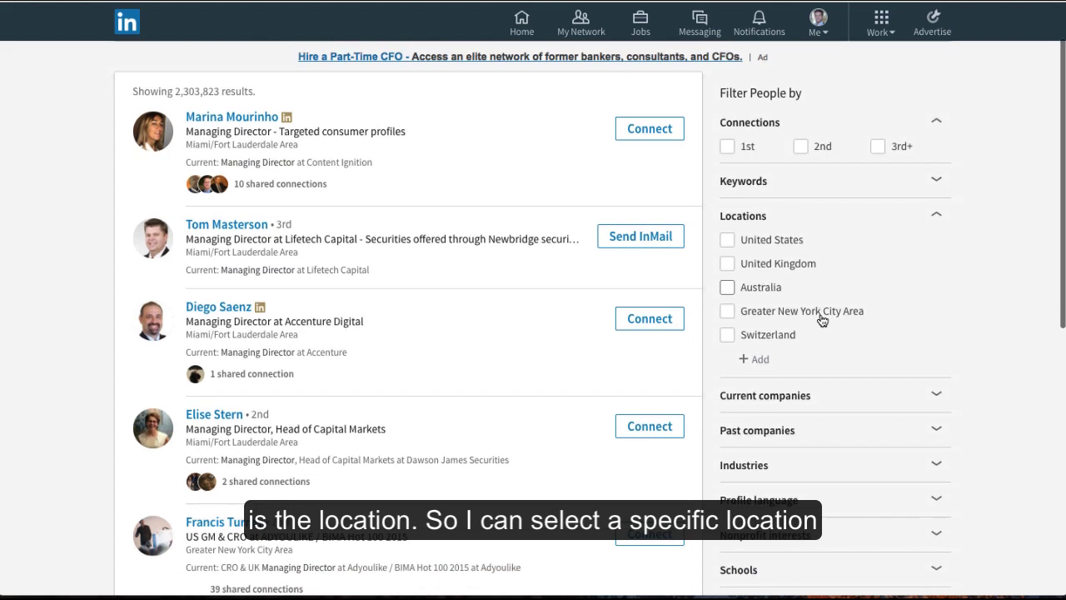
click(749, 360)
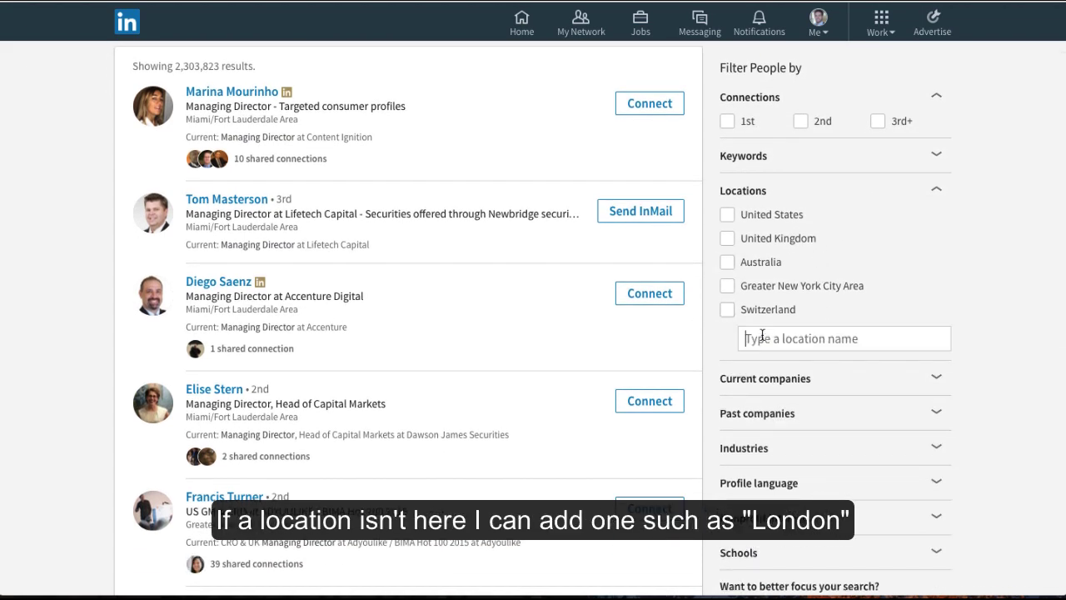
text(London)
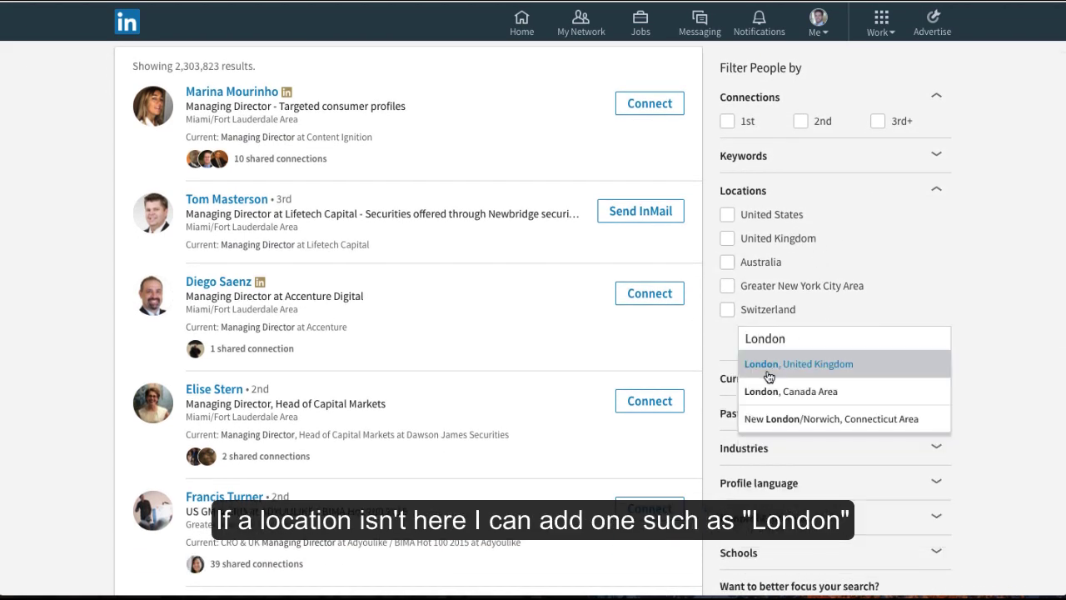
click(796, 363)
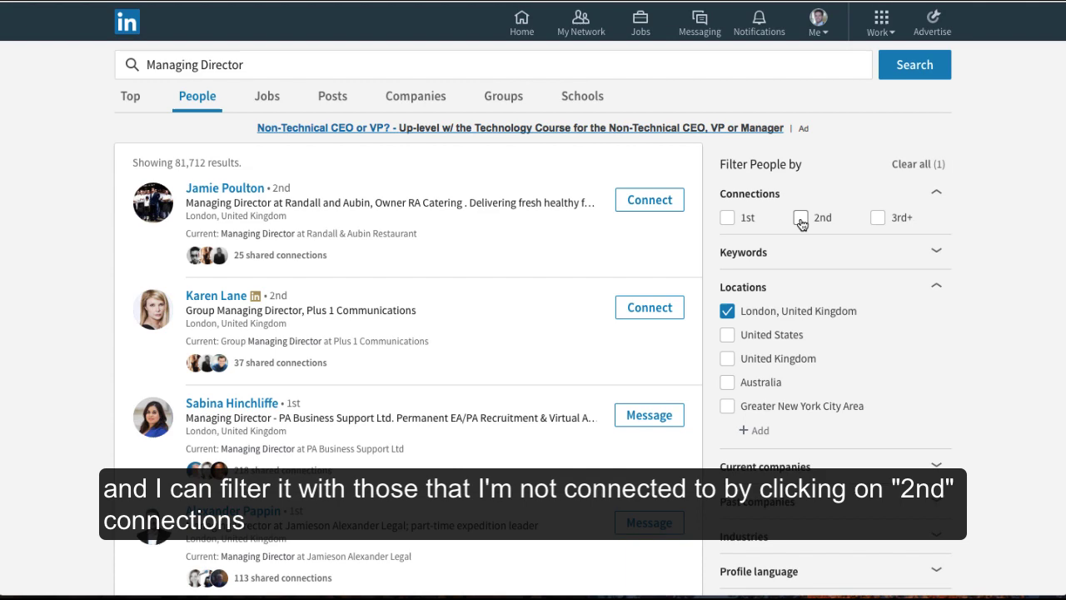
Step: Narrow results to 2nd-degree connections (9,614) and browse through the list
click(800, 217)
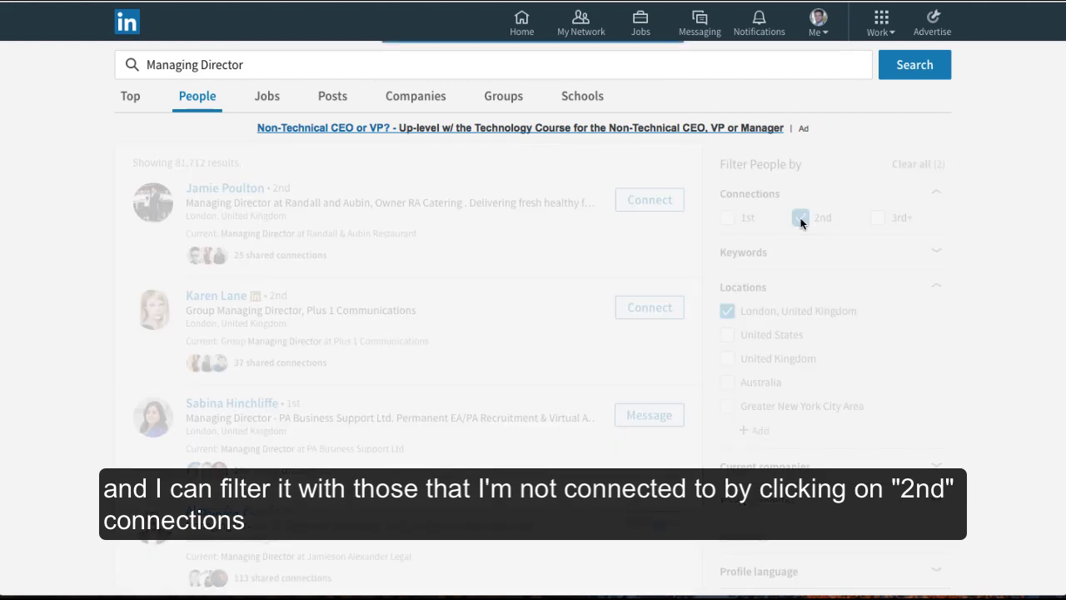
click(799, 216)
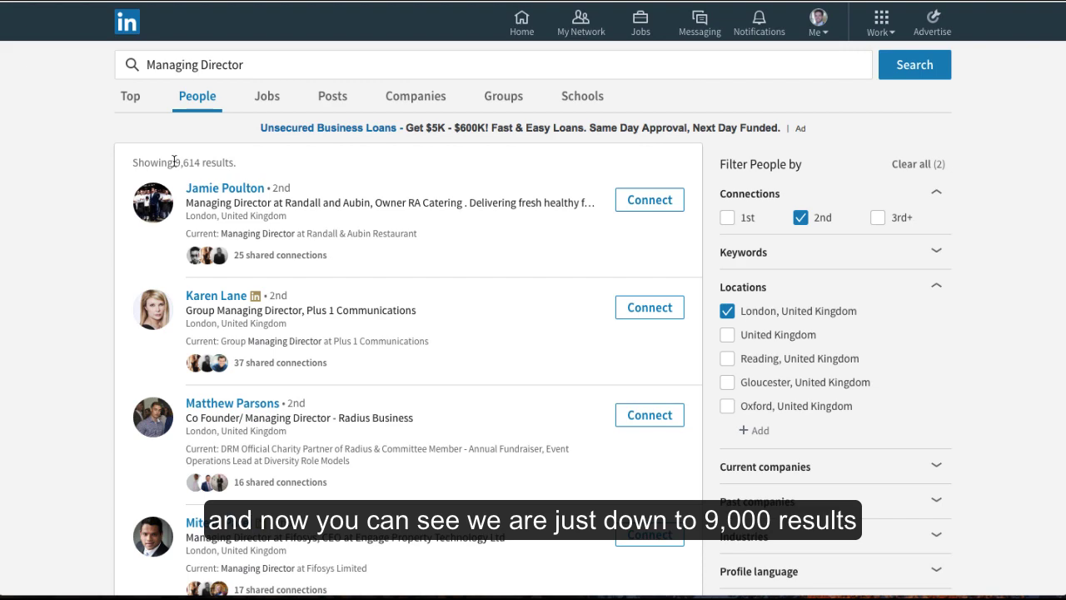
scroll(down, 3)
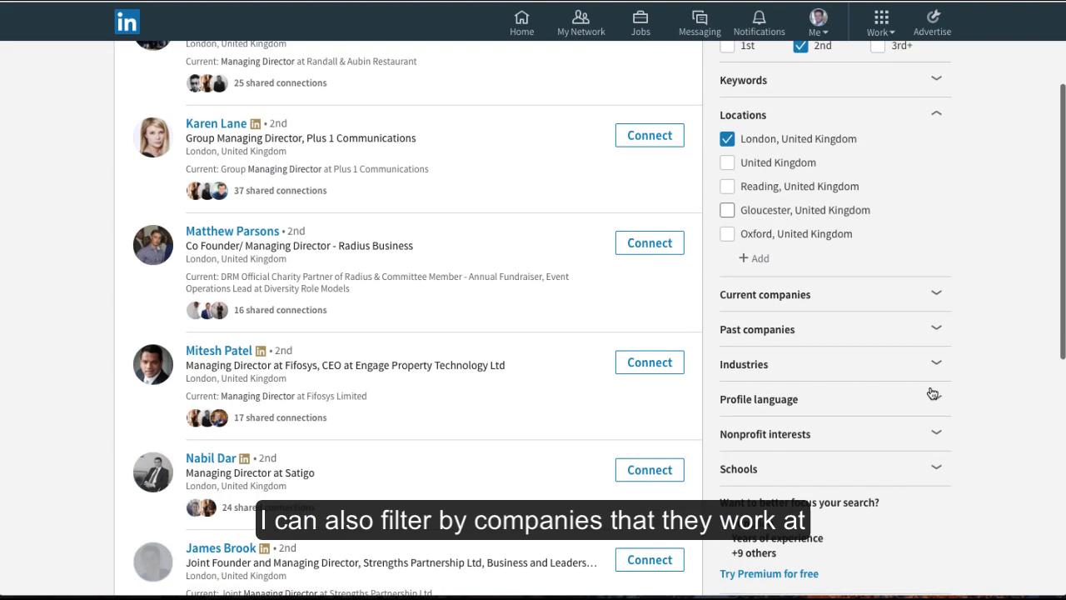
scroll(down, 3)
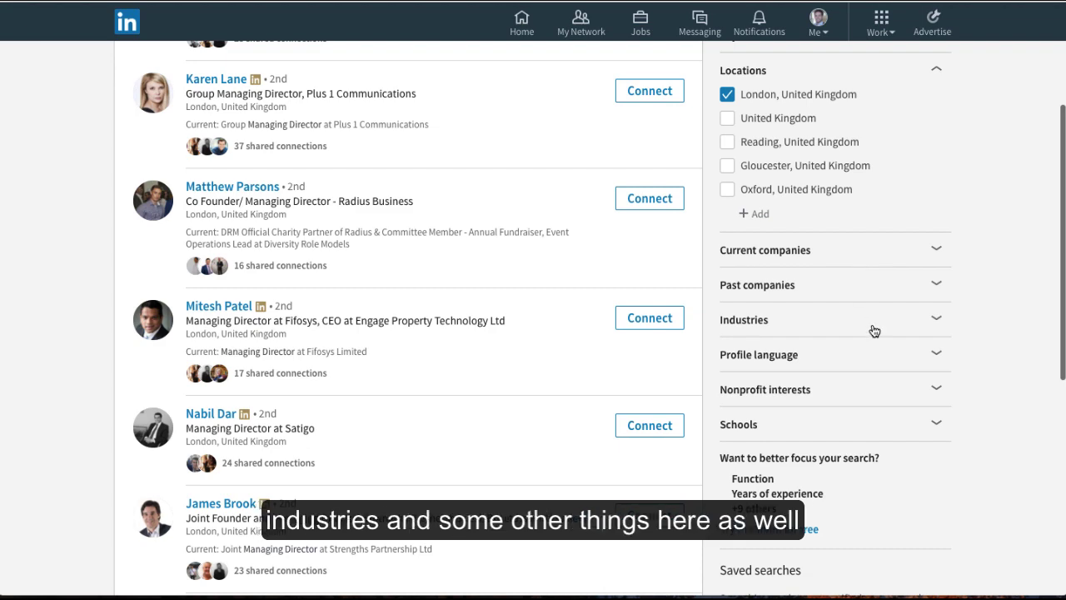
scroll(down, 3)
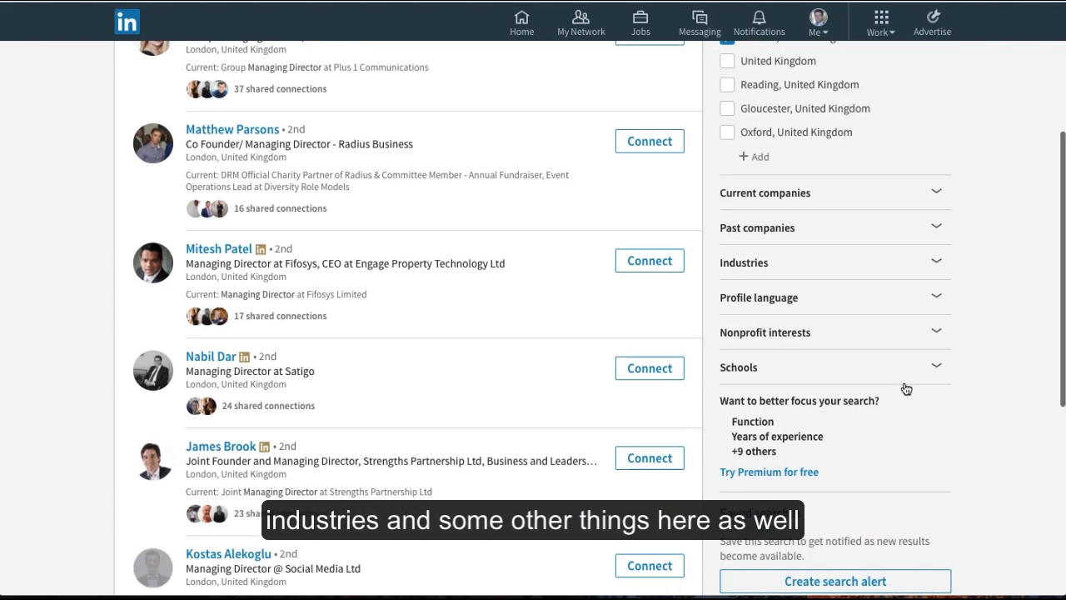
scroll(down, 3)
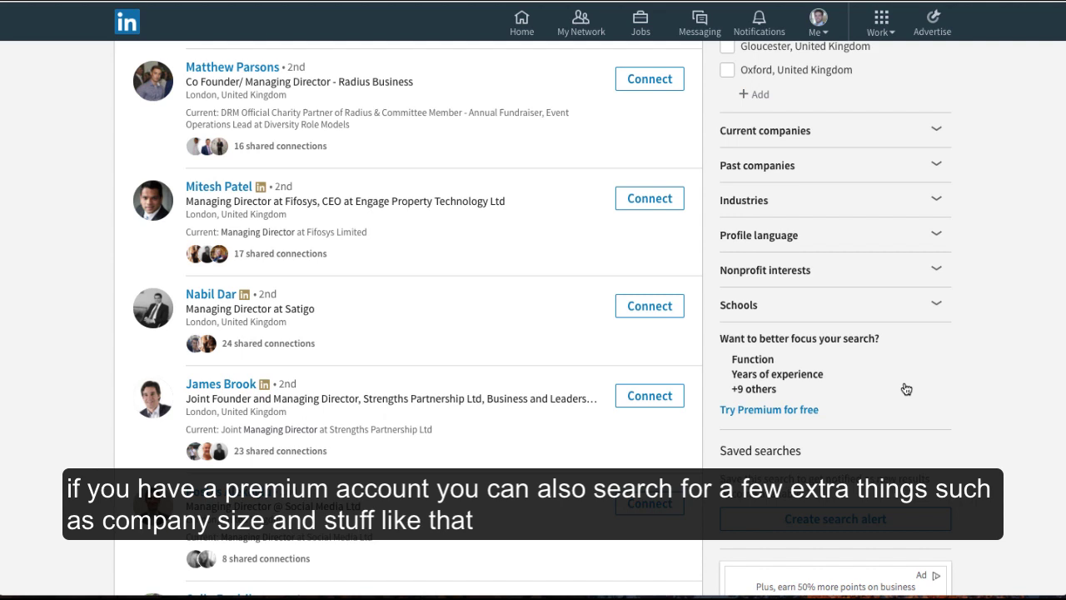
mouse_move(899, 388)
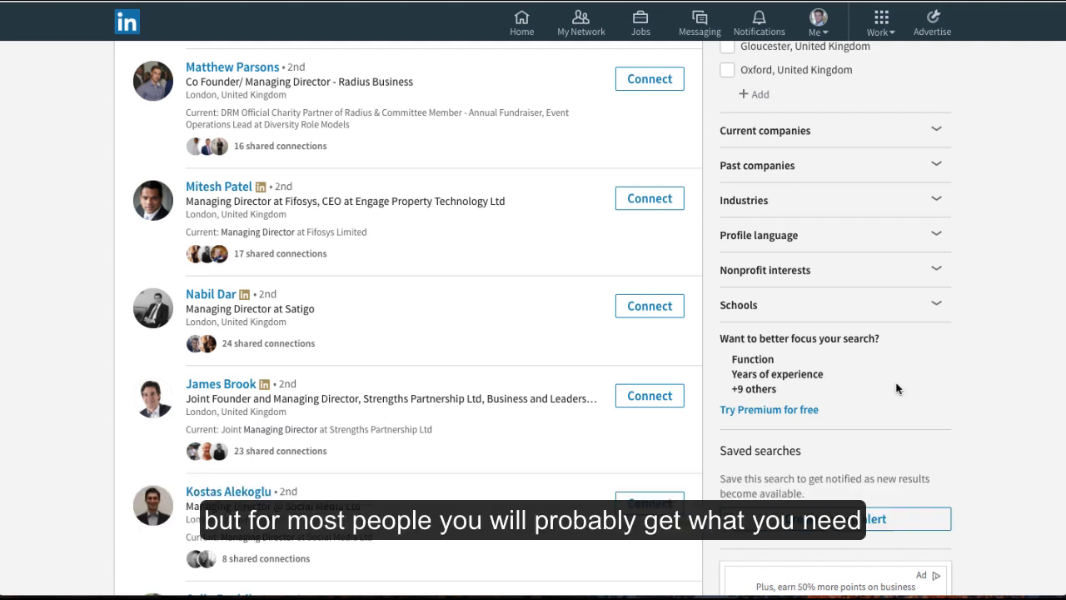
mouse_move(556, 343)
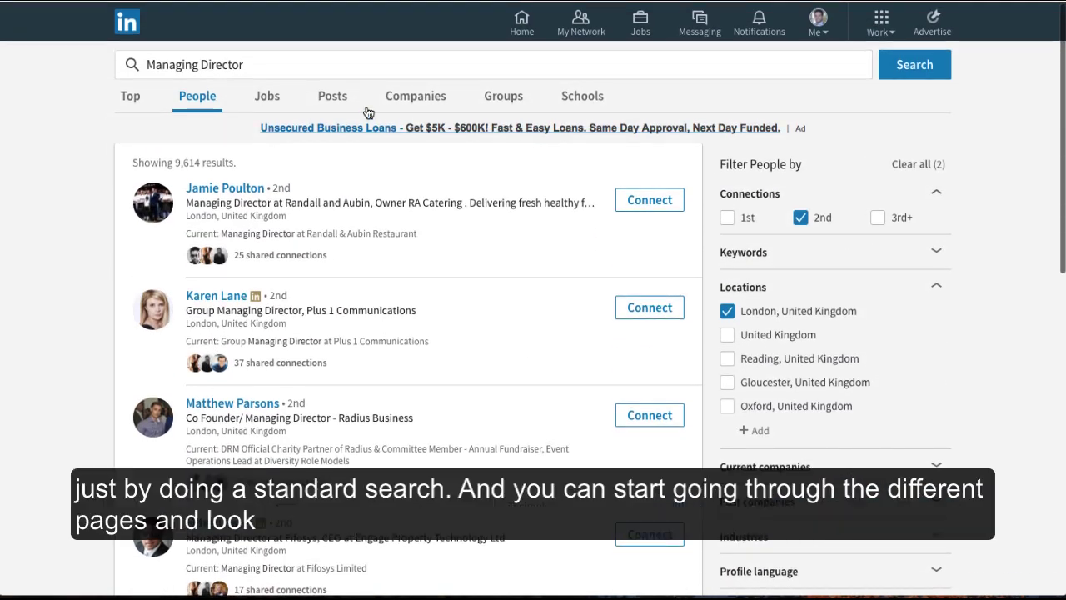
scroll(down, 3)
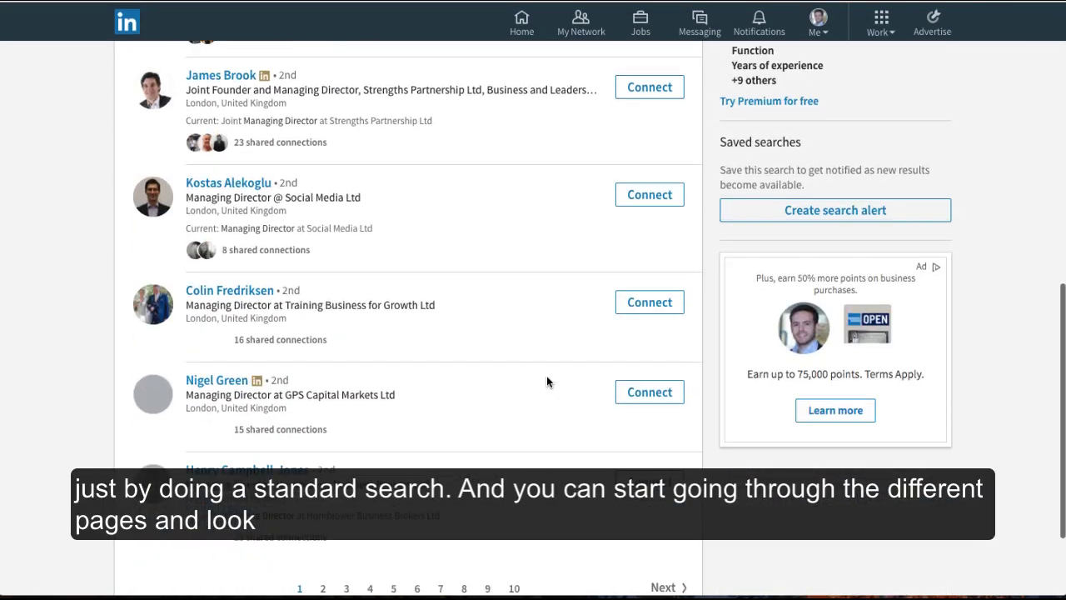
scroll(down, 3)
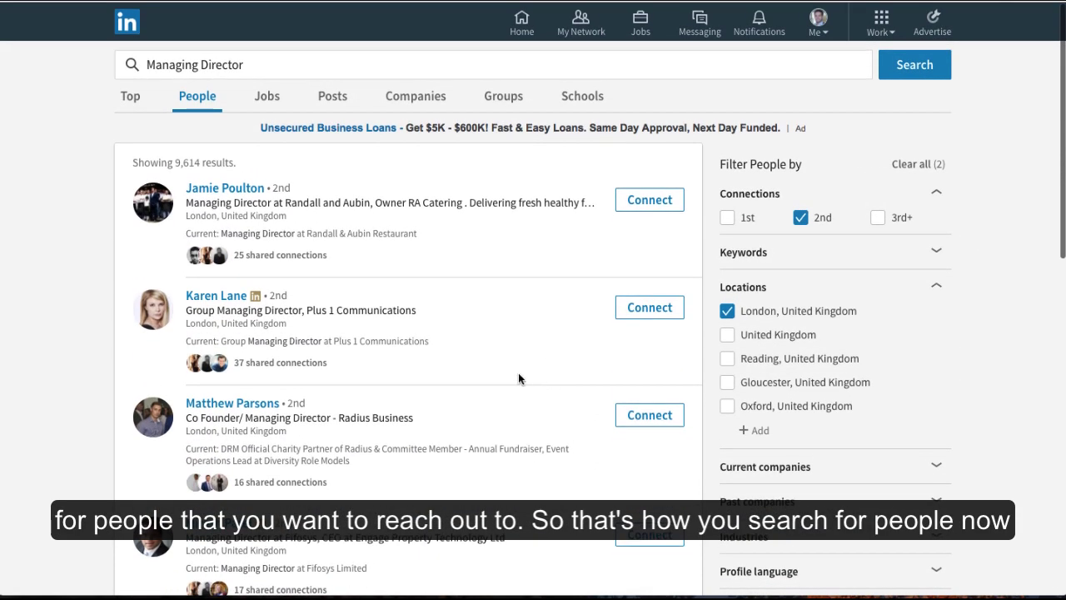
mouse_move(446, 280)
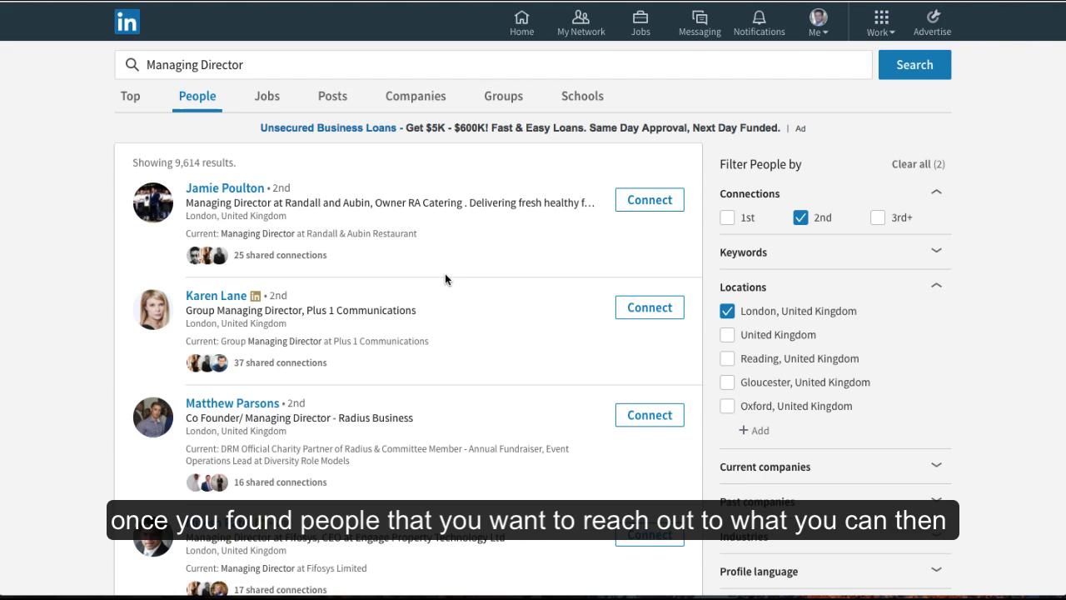
scroll(down, 3)
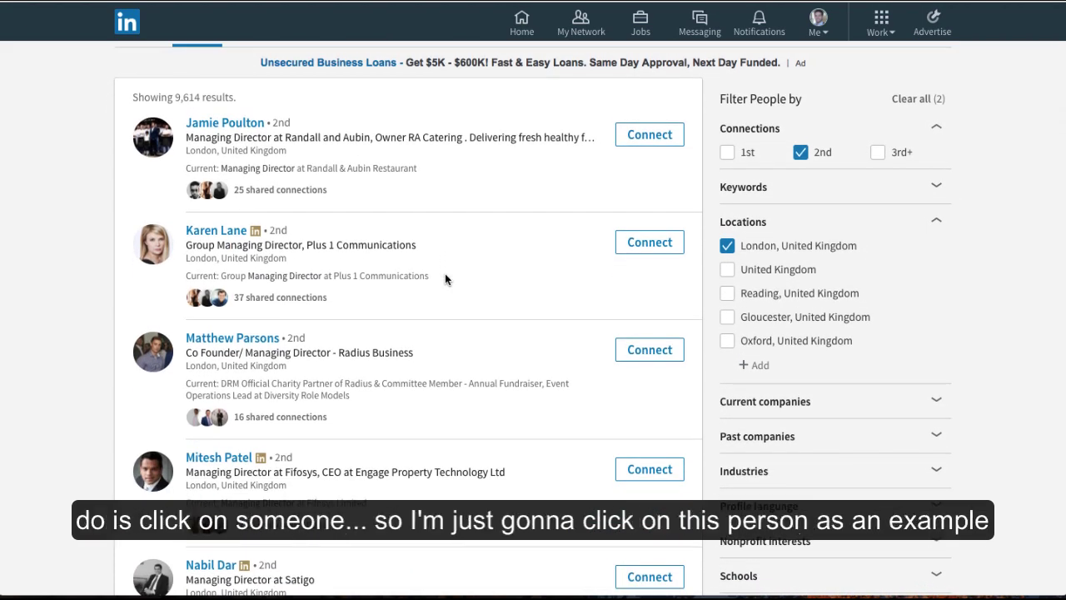
click(225, 124)
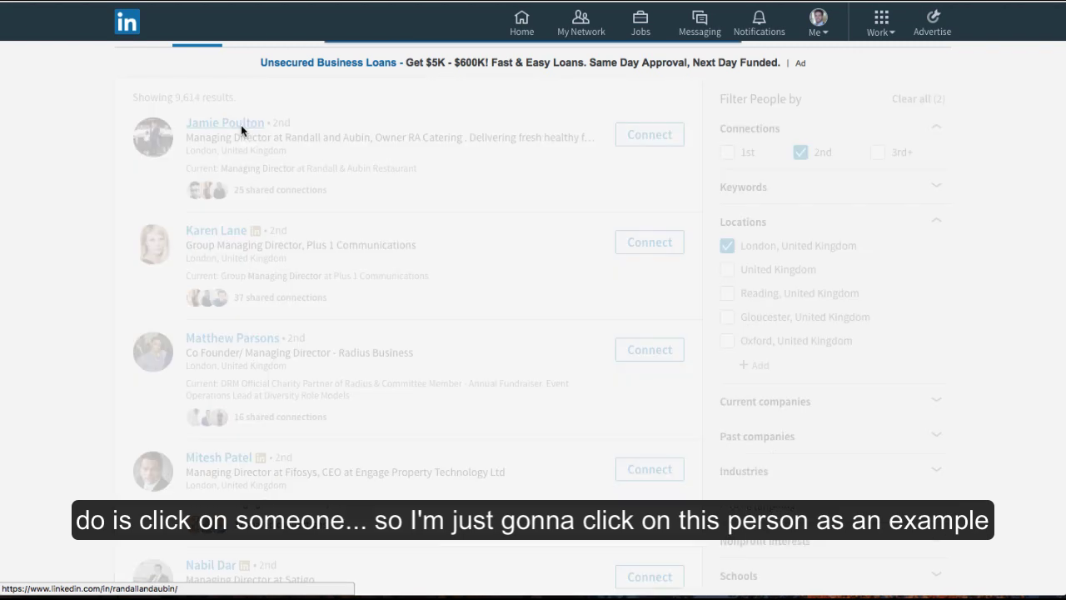
Step: Show Nymeria's homepage presenting the free email finder for LinkedIn and GitHub users
click(224, 122)
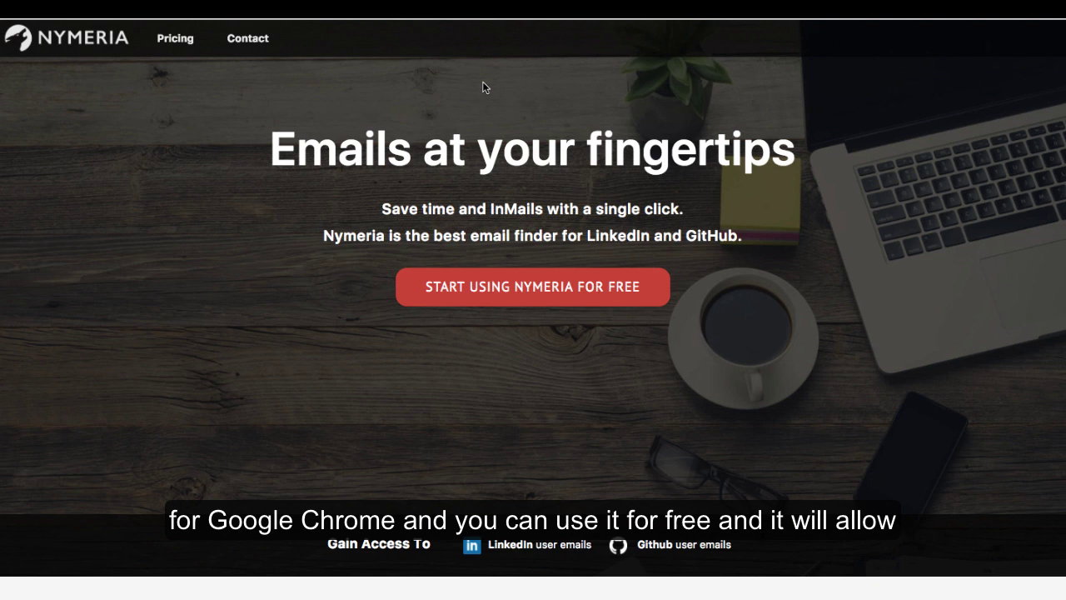
mouse_move(553, 286)
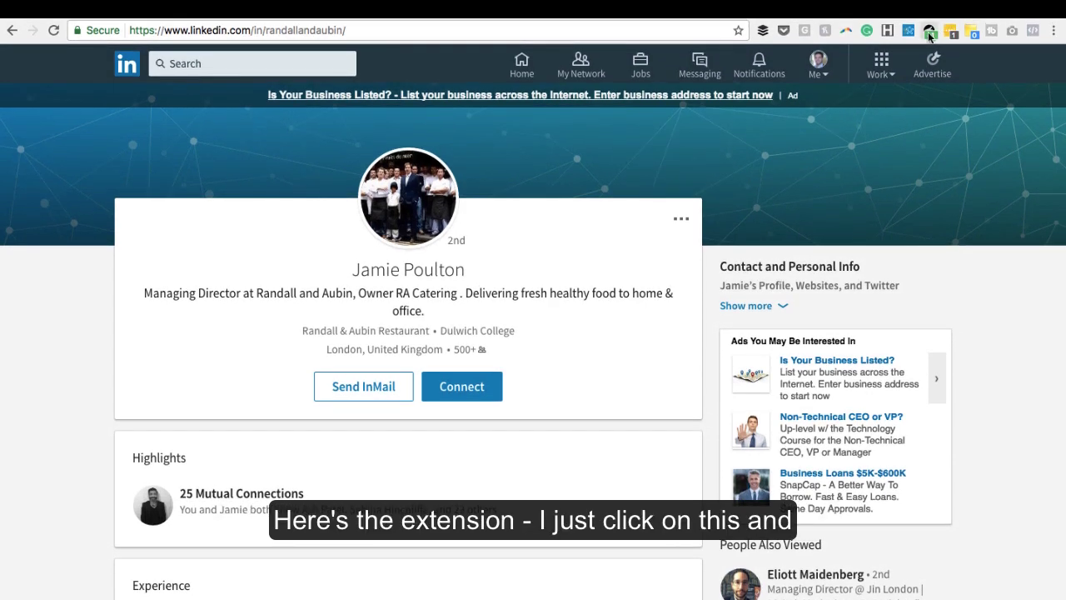
click(926, 30)
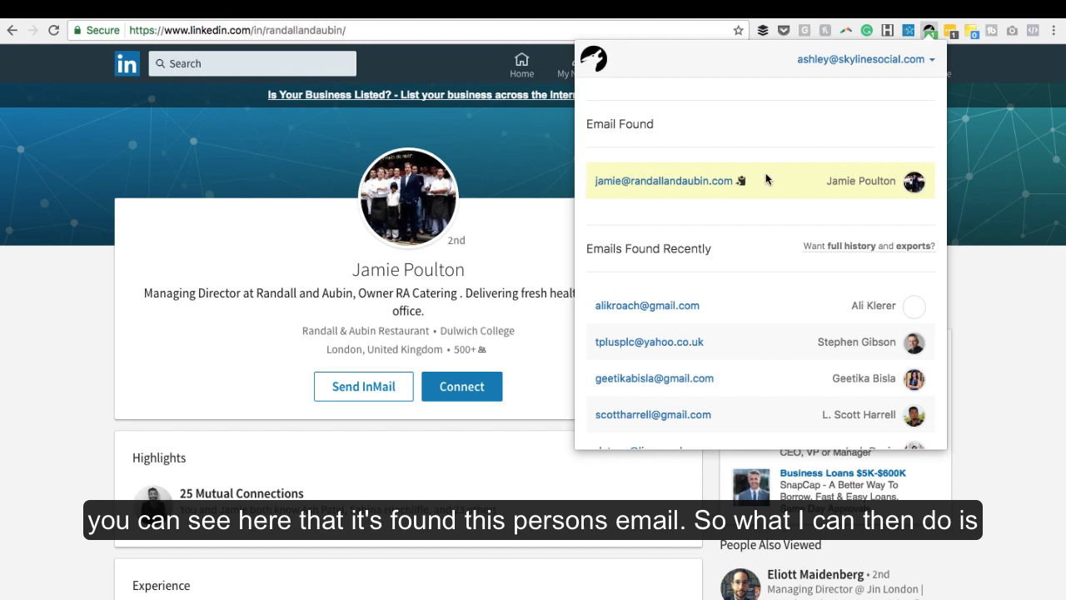
mouse_move(718, 183)
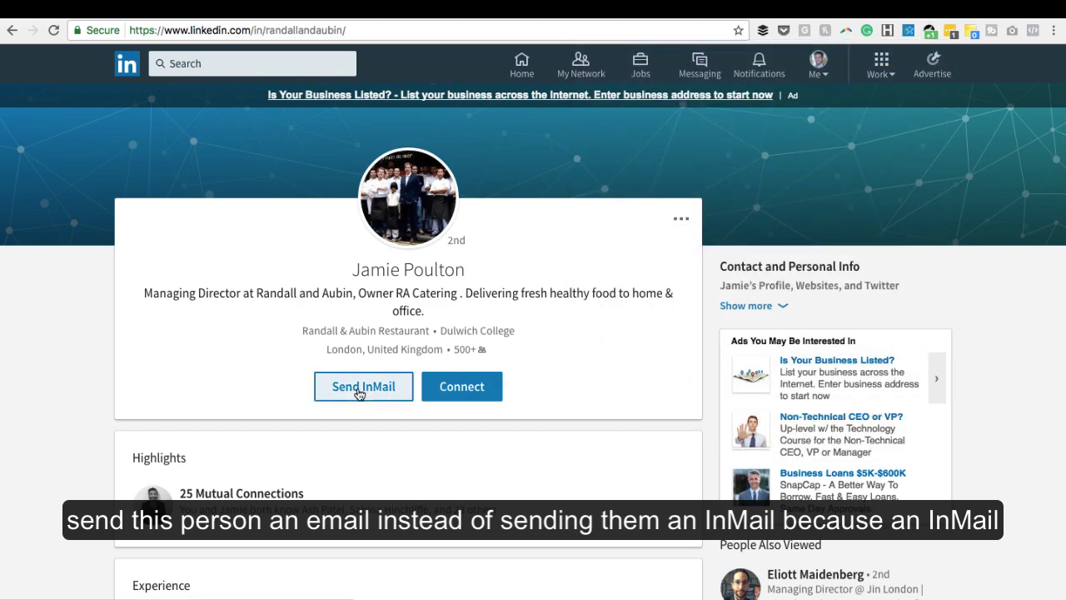
mouse_move(360, 391)
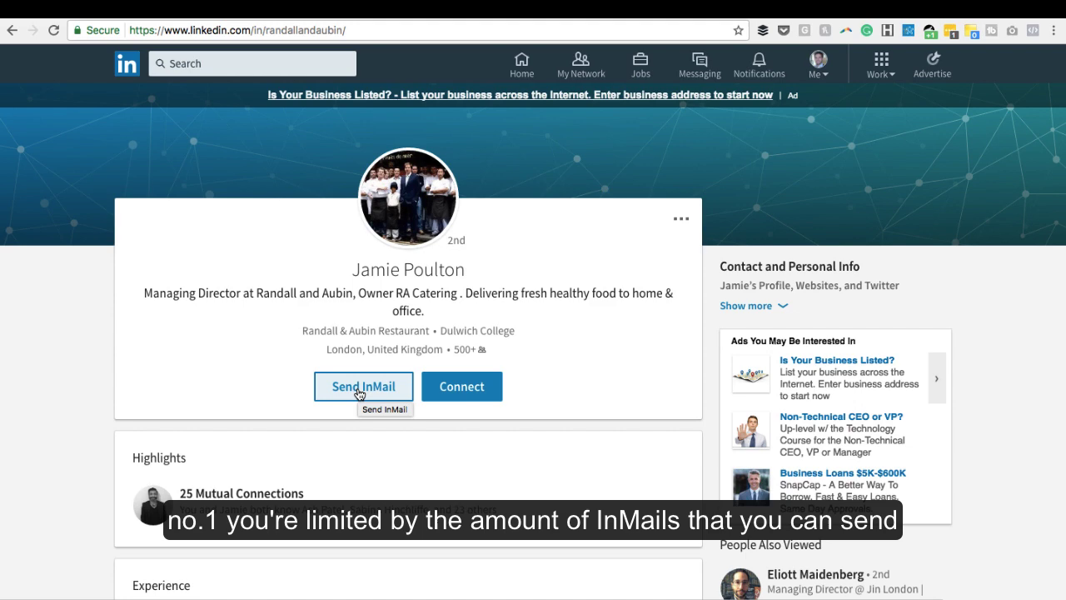
click(363, 386)
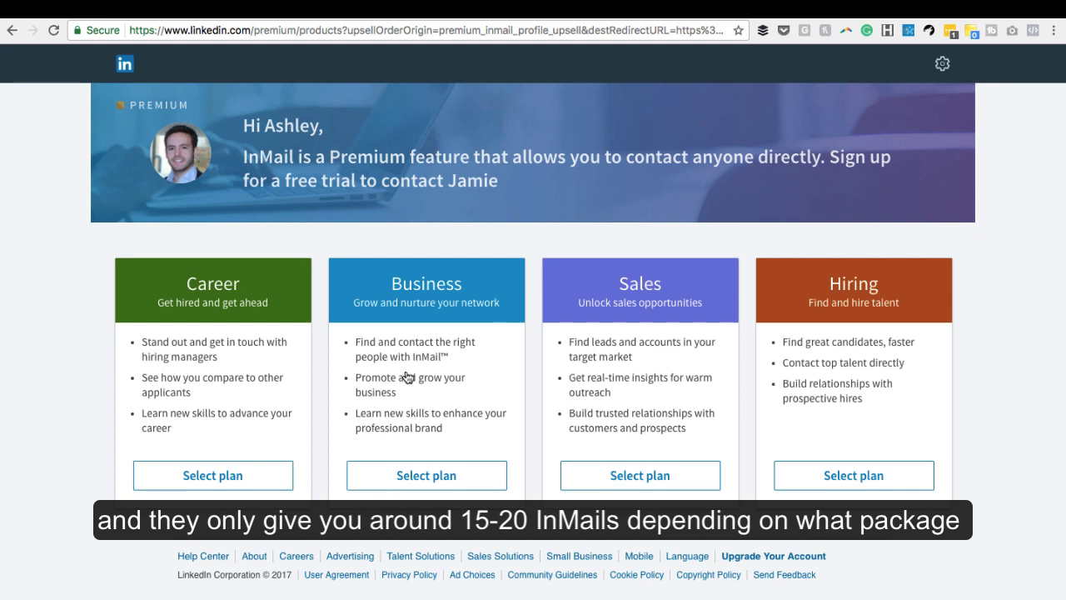
mouse_move(483, 283)
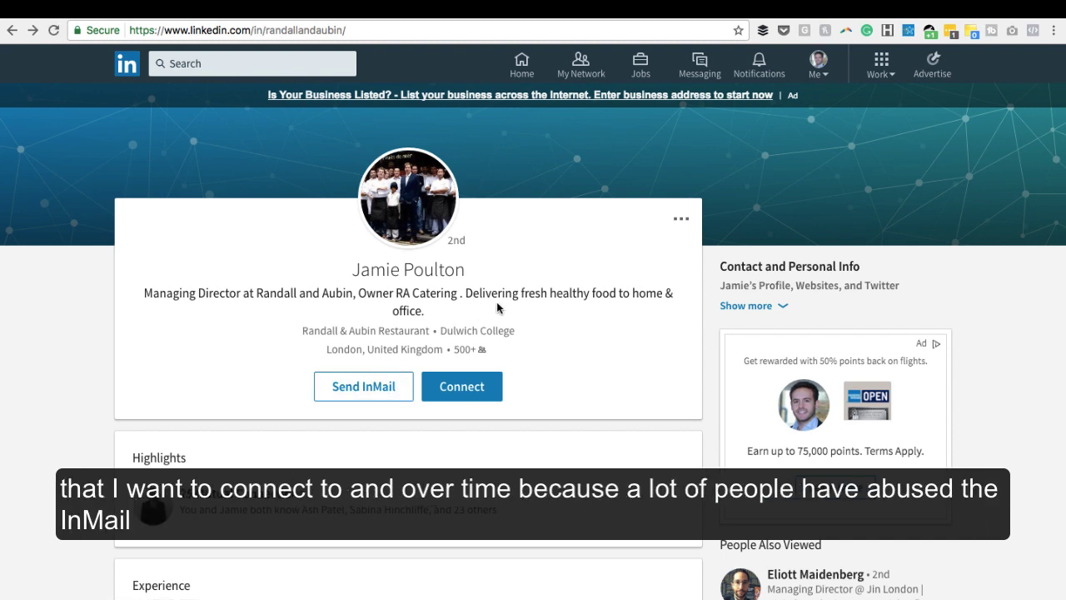
mouse_move(496, 320)
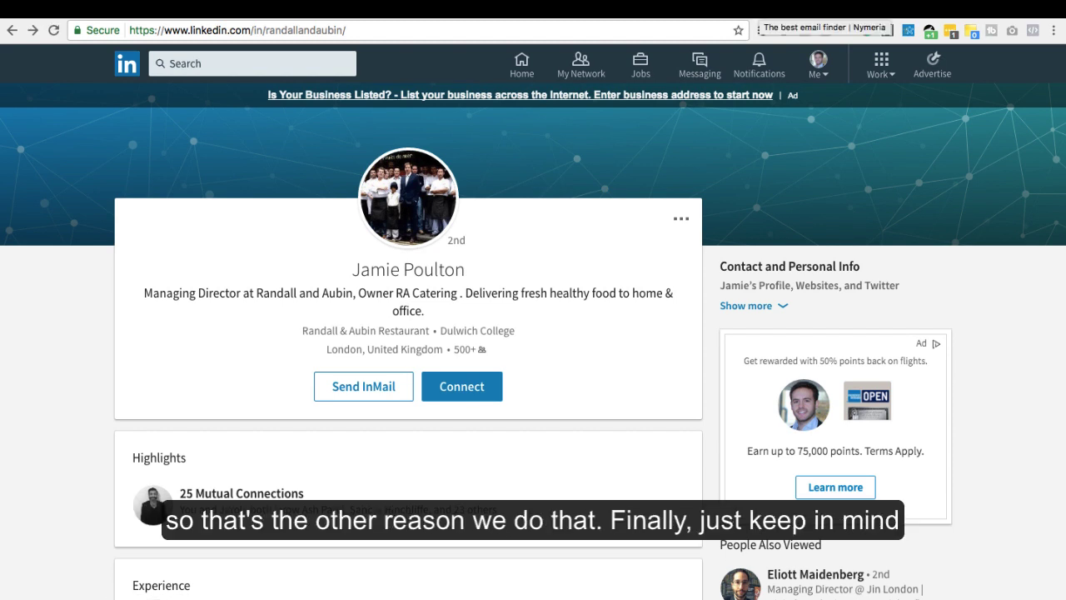
mouse_move(377, 250)
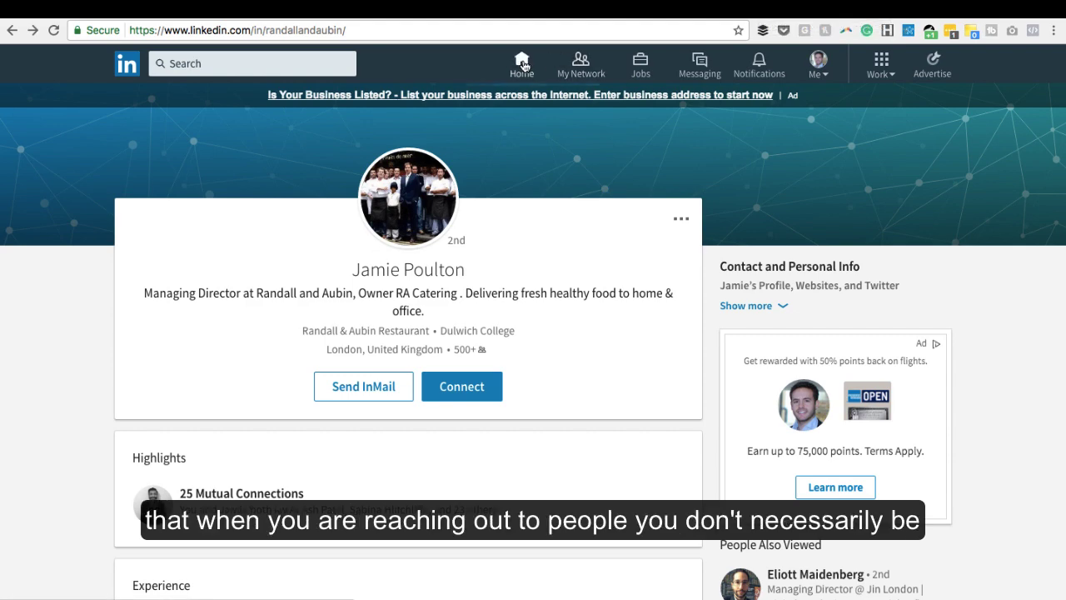
Step: Go back to the LinkedIn home feed and let it load
click(520, 60)
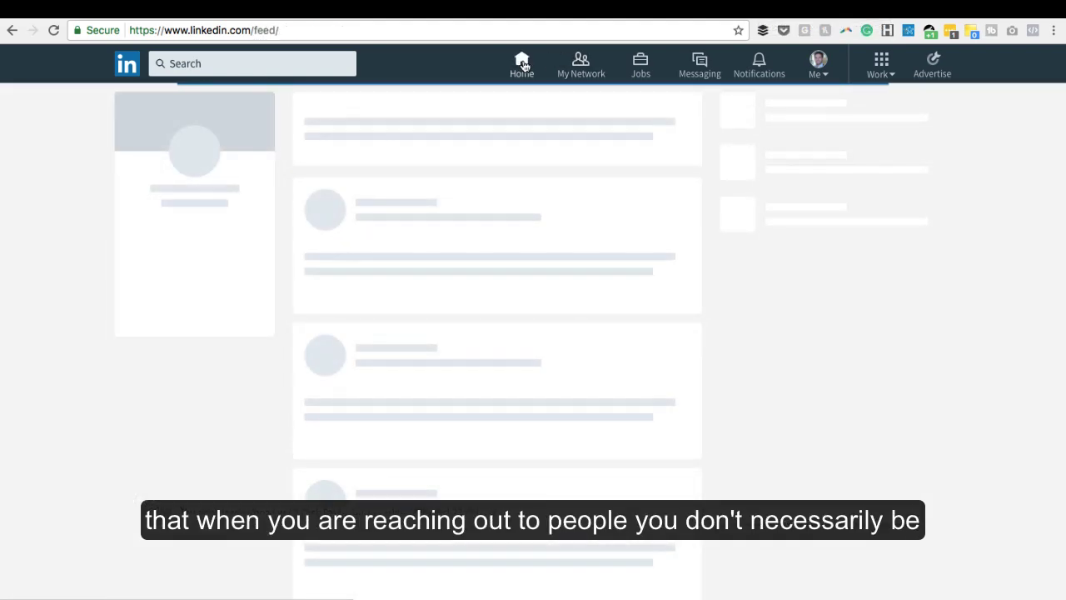
click(519, 64)
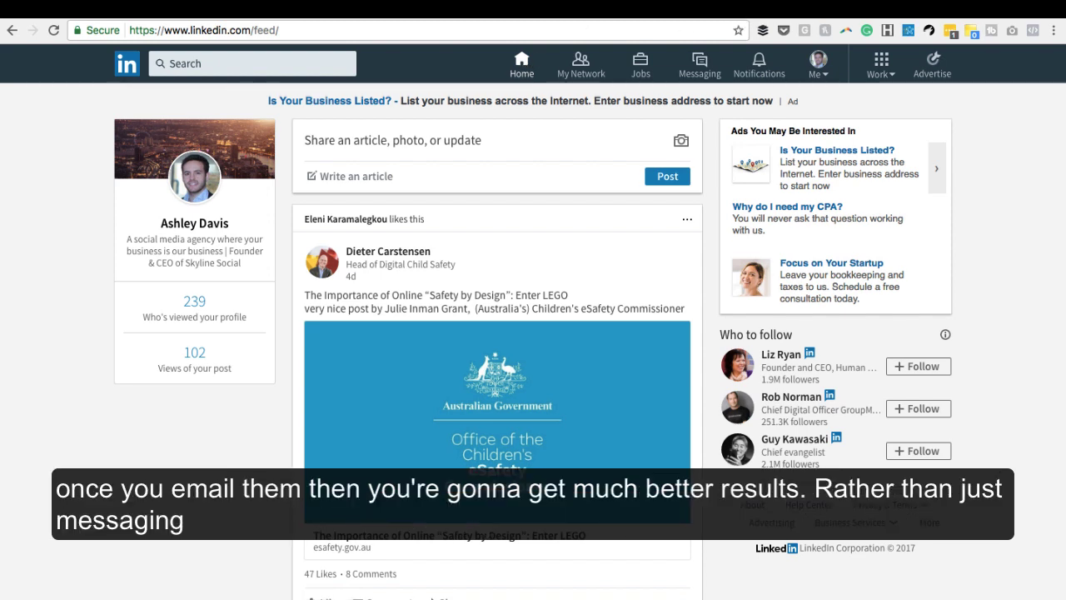
mouse_move(643, 108)
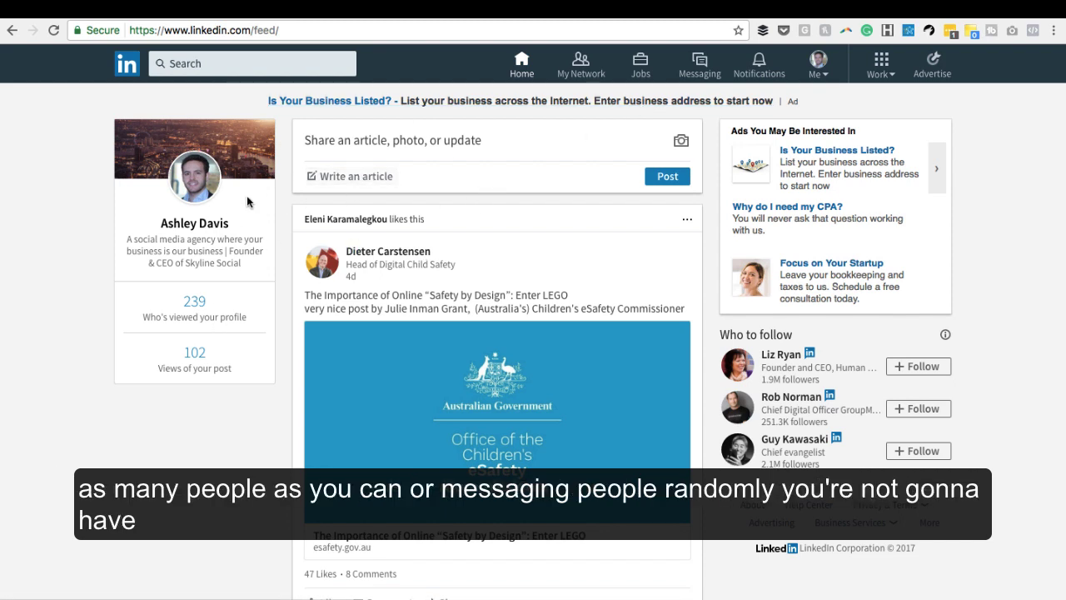
mouse_move(46, 187)
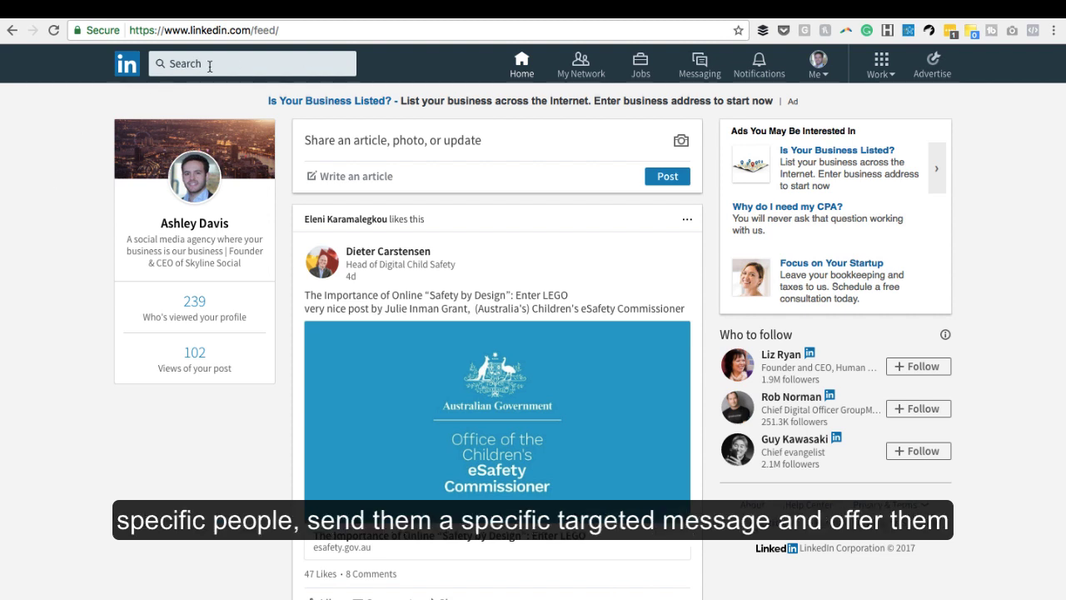
click(242, 63)
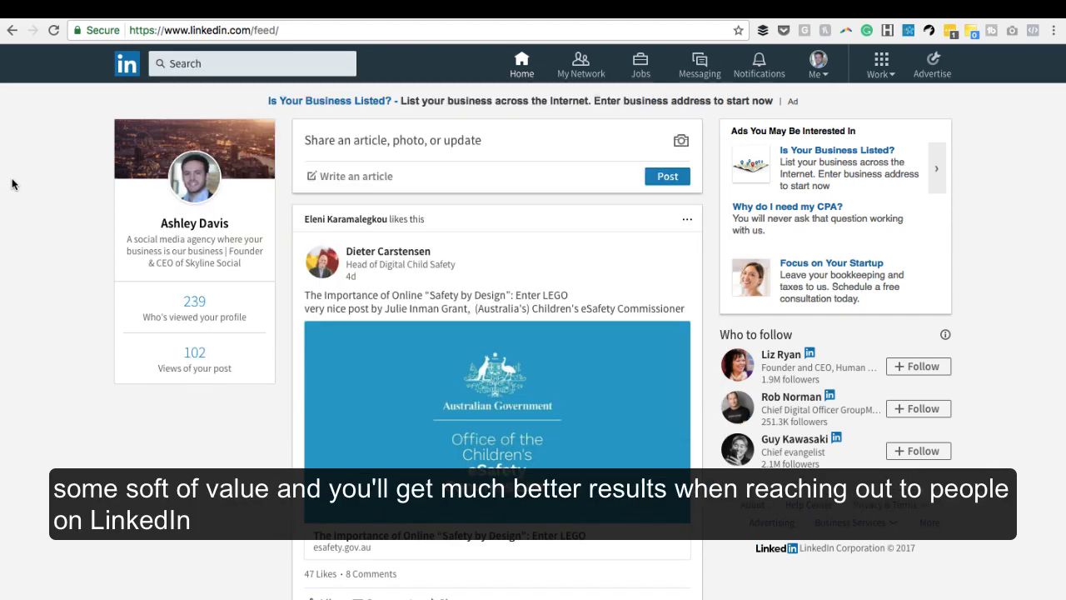
mouse_move(93, 110)
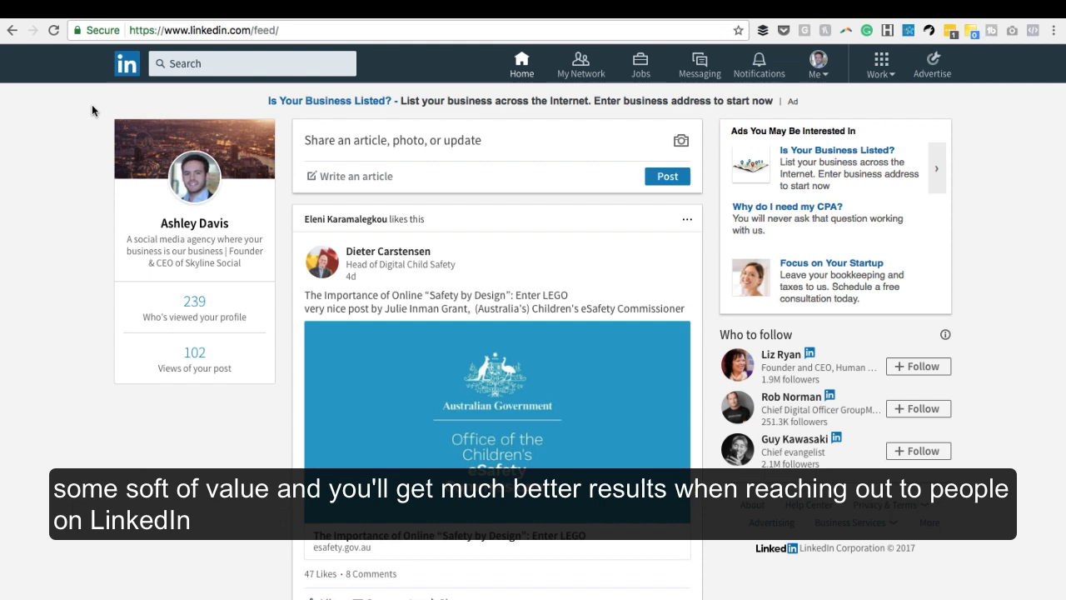